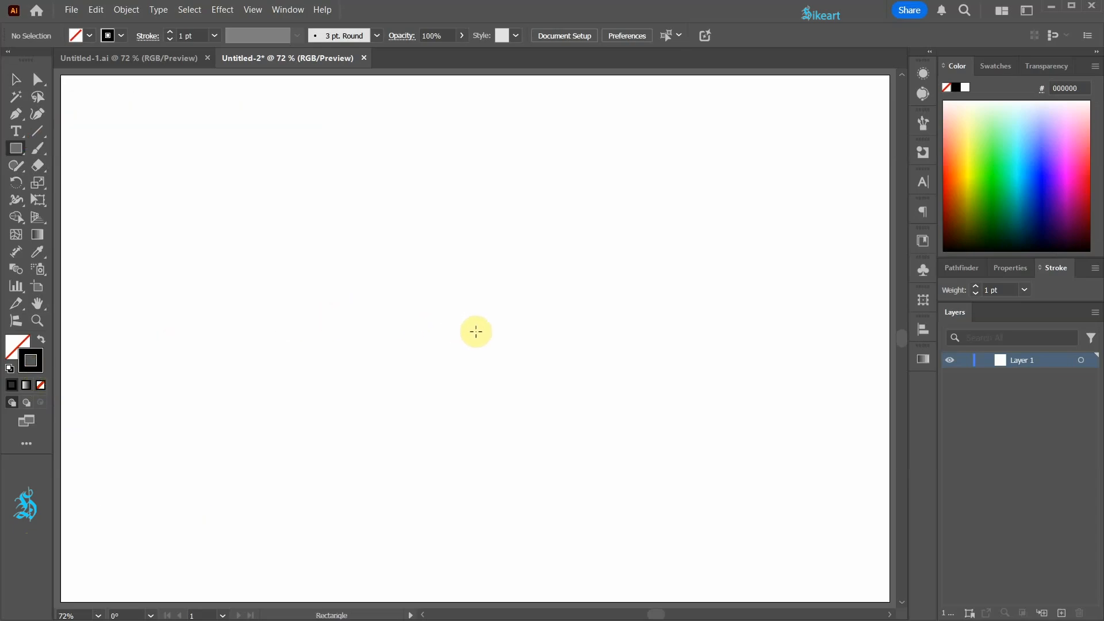
Draw a square in the middle of the artboard and head to Object > Path for grid splitting.
drag(475, 338, 584, 448)
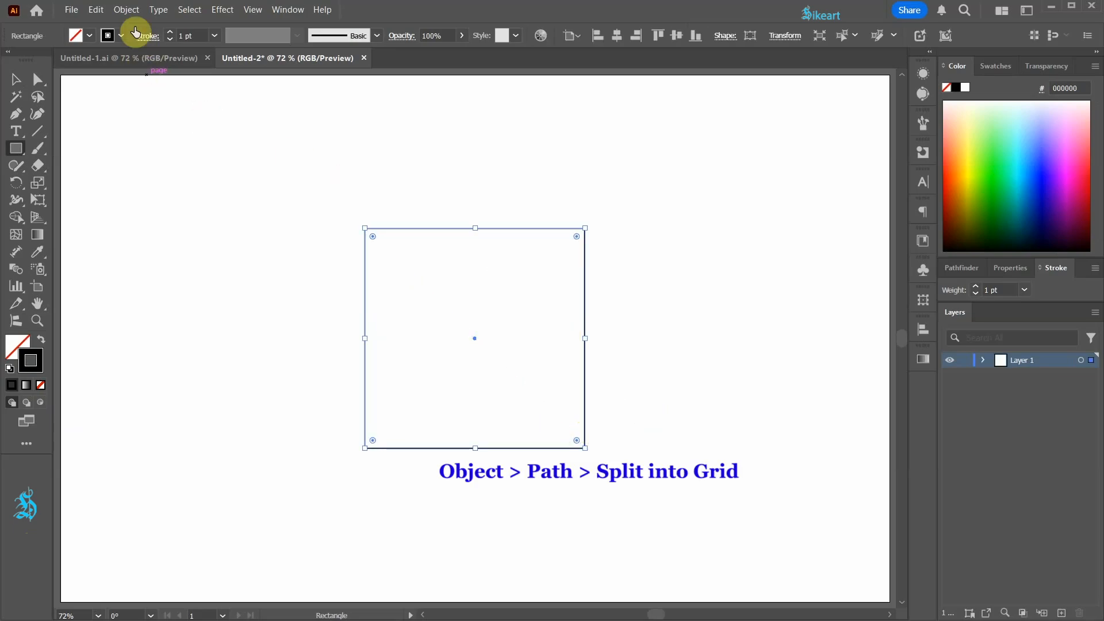
click(126, 9)
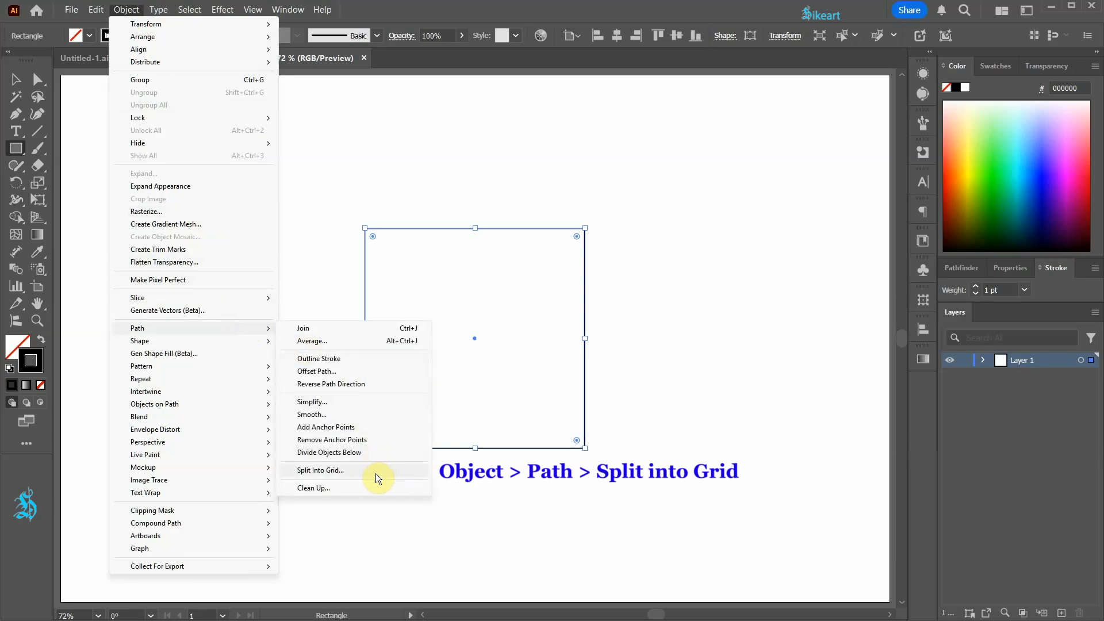
Split the square into a 4-row by 4-column grid with Preview on.
click(320, 471)
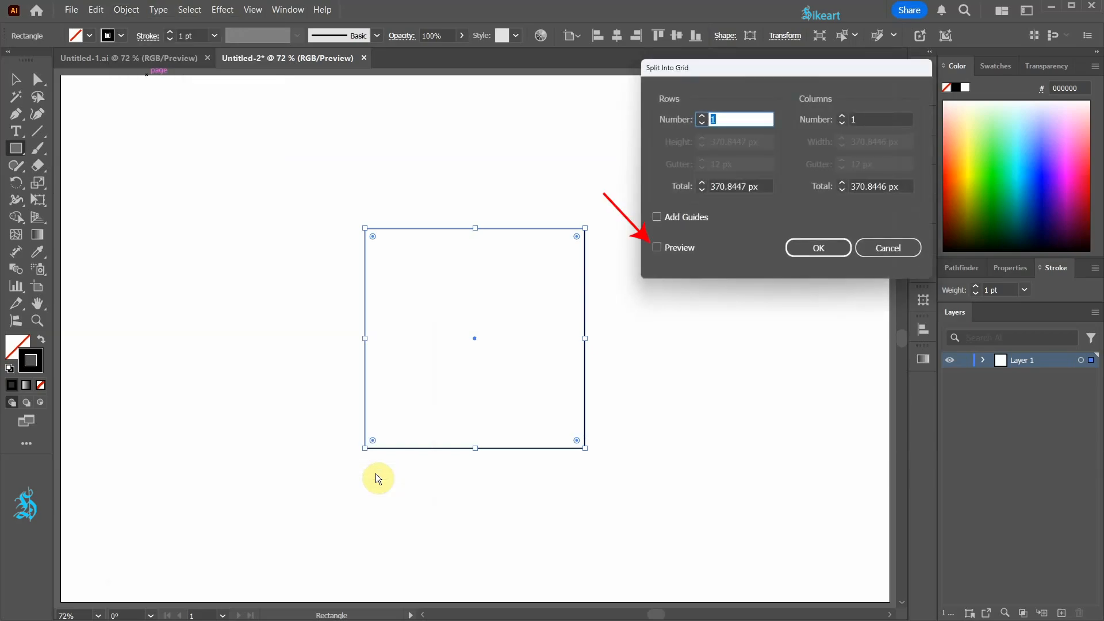
click(656, 247)
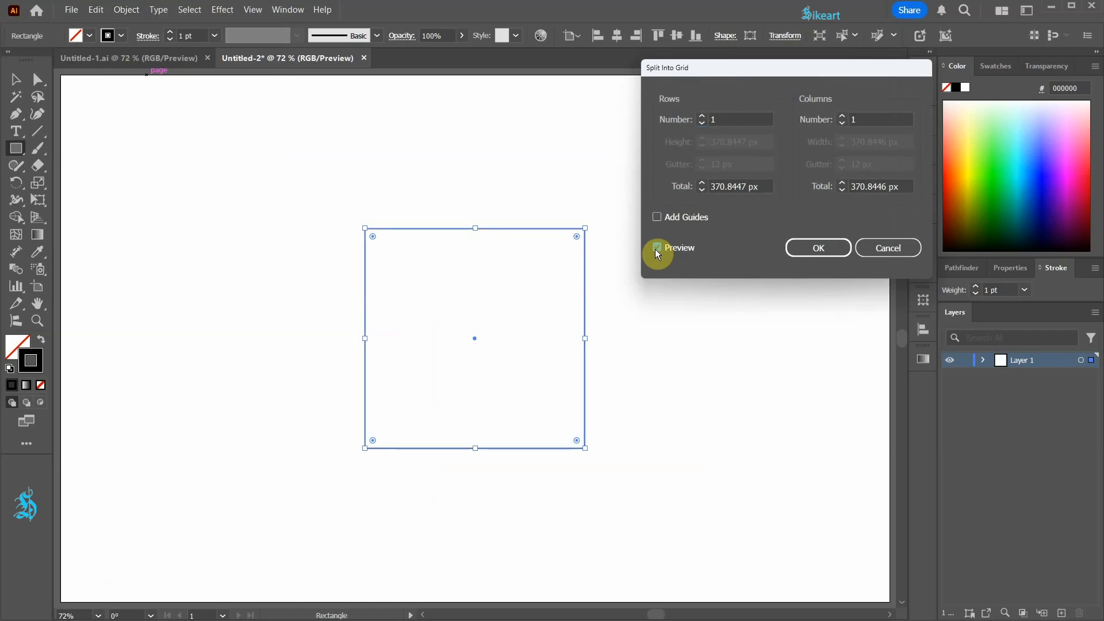
click(736, 119)
text(4)
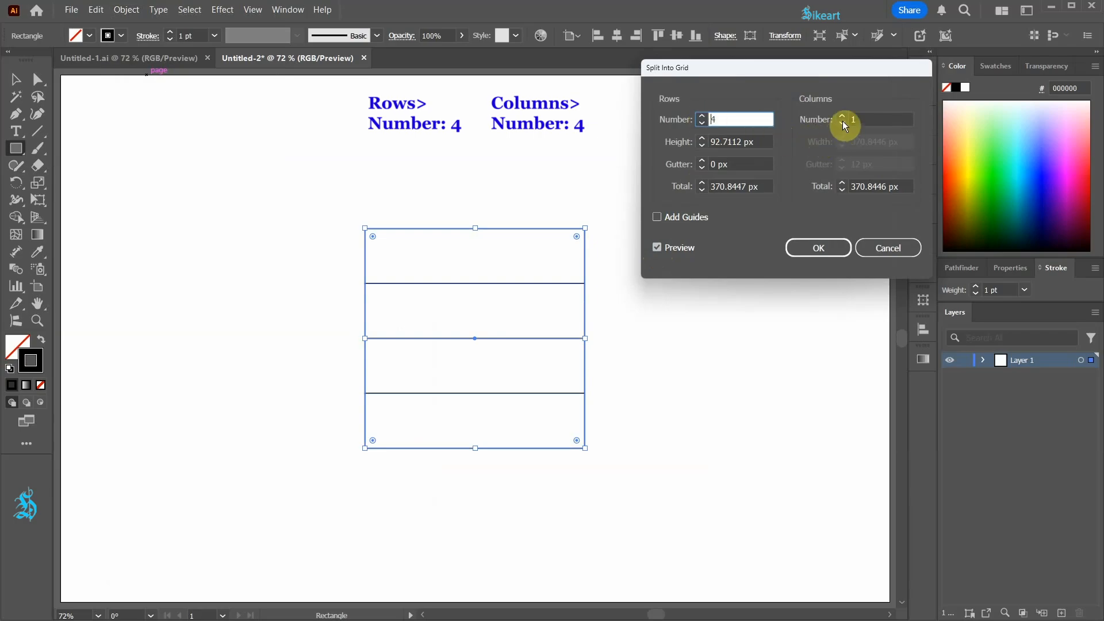
click(818, 247)
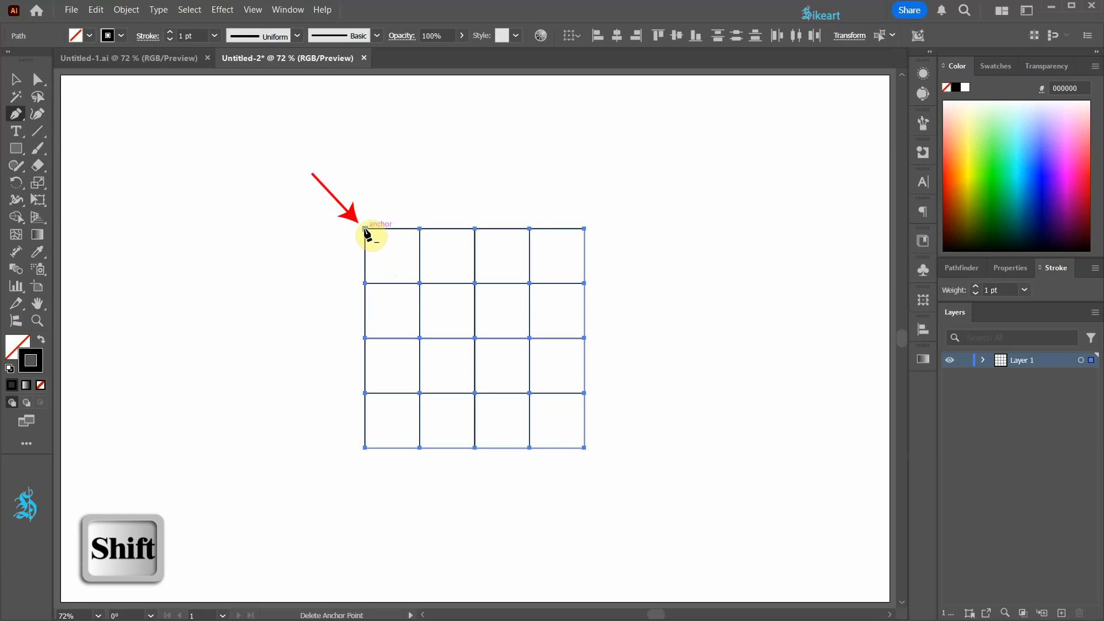
Add a corner-to-corner diagonal across the grid with the Pen tool and select everything.
click(366, 232)
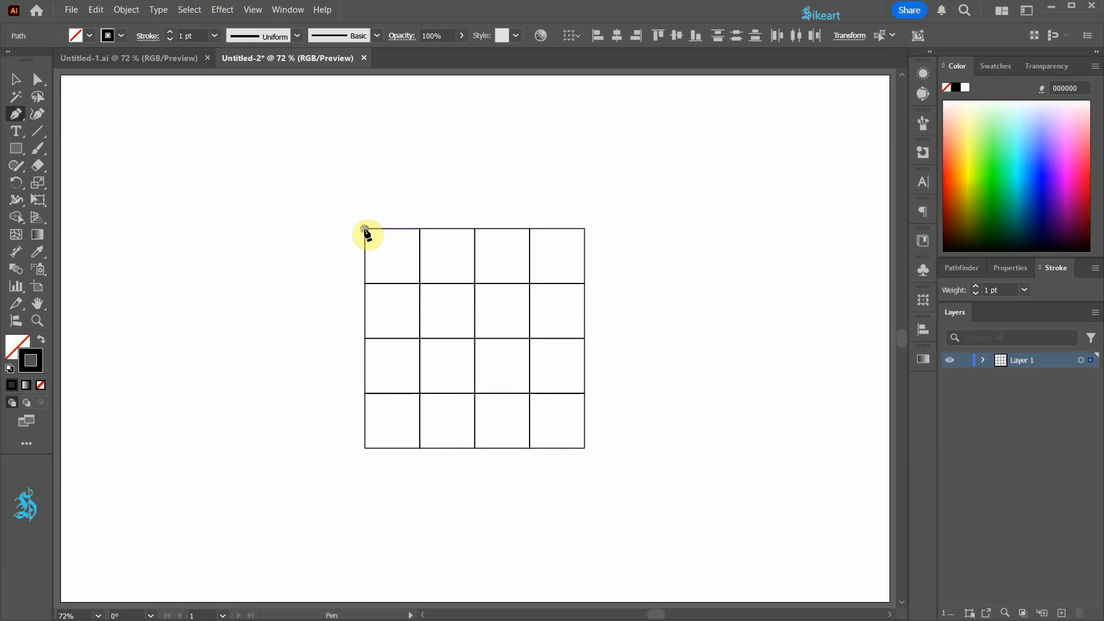
drag(366, 231, 567, 462)
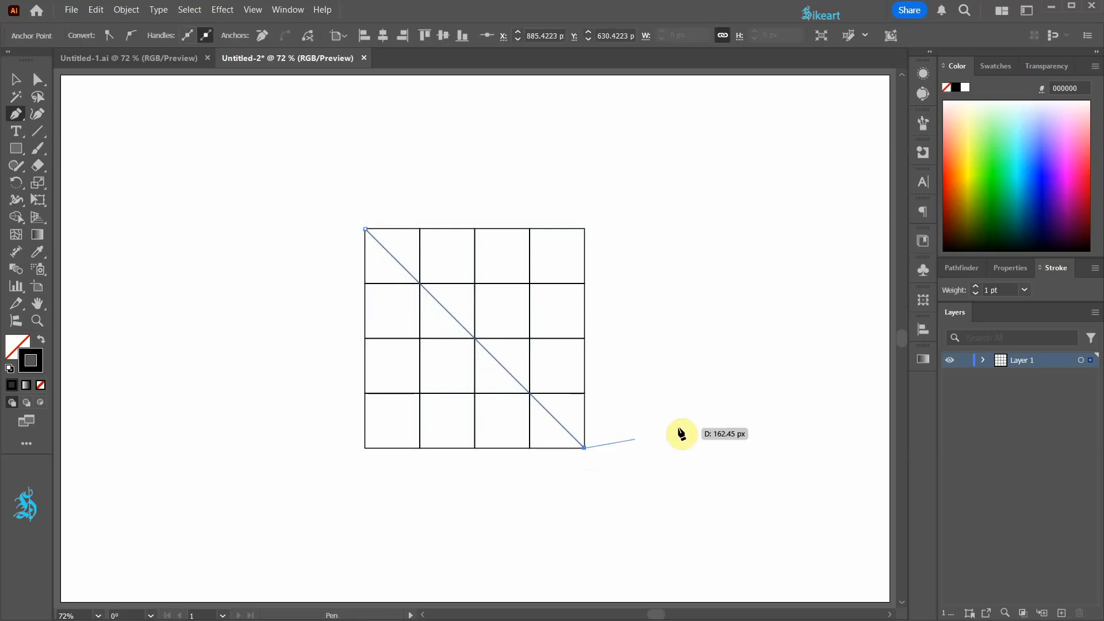
key(v)
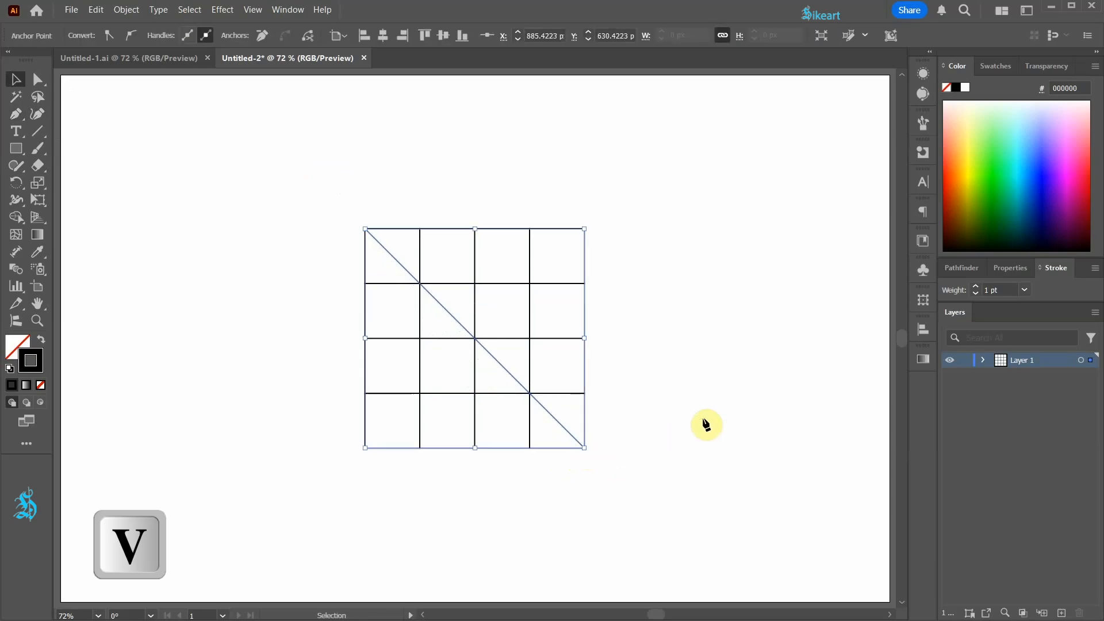
key(shift+m)
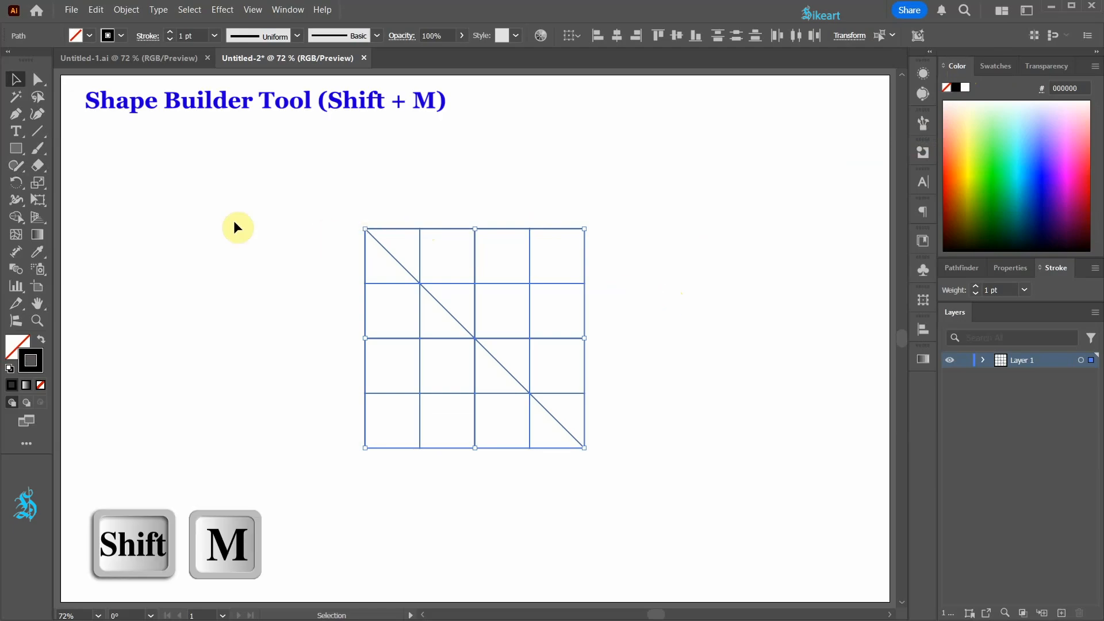
Merge grid cells with Shape Builder and fill regions navy 133B6C and light blue 9DC1E1.
click(15, 218)
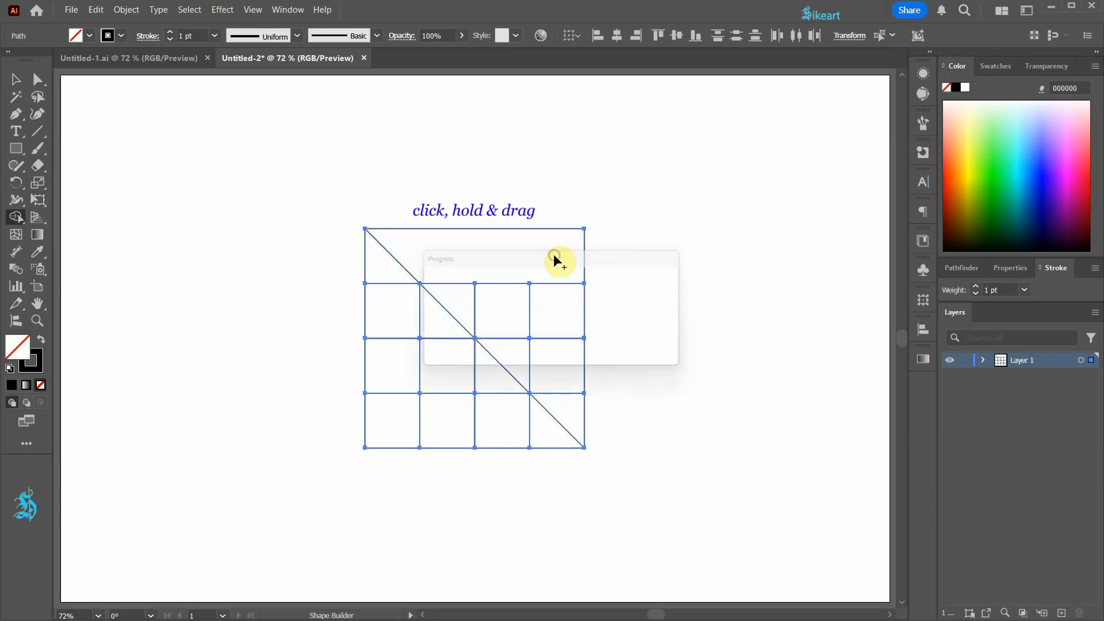
drag(557, 263, 412, 404)
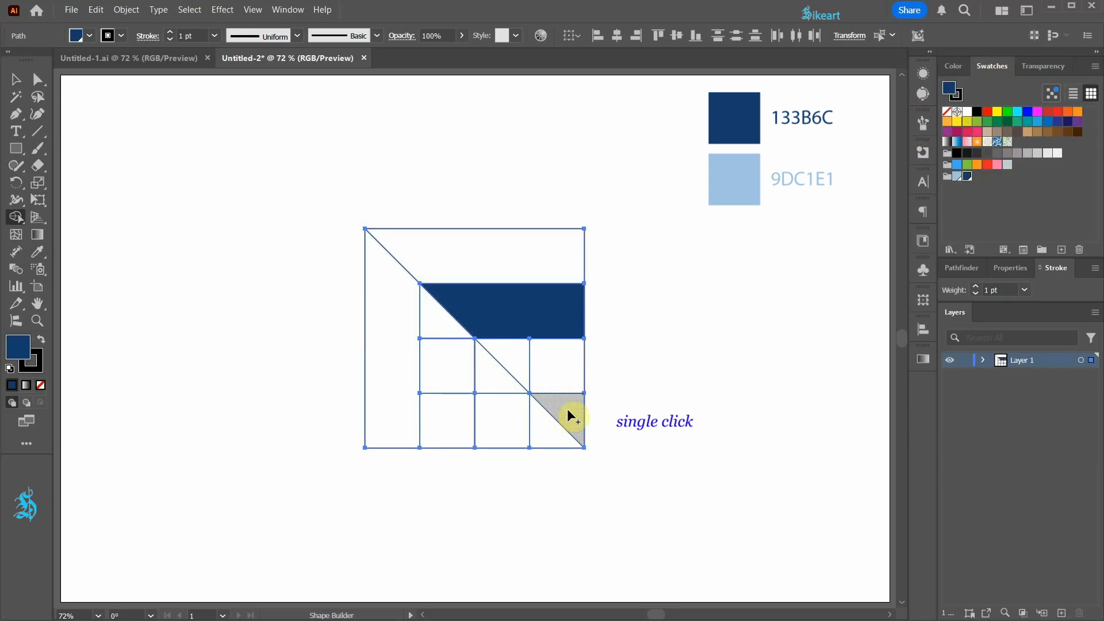
click(568, 415)
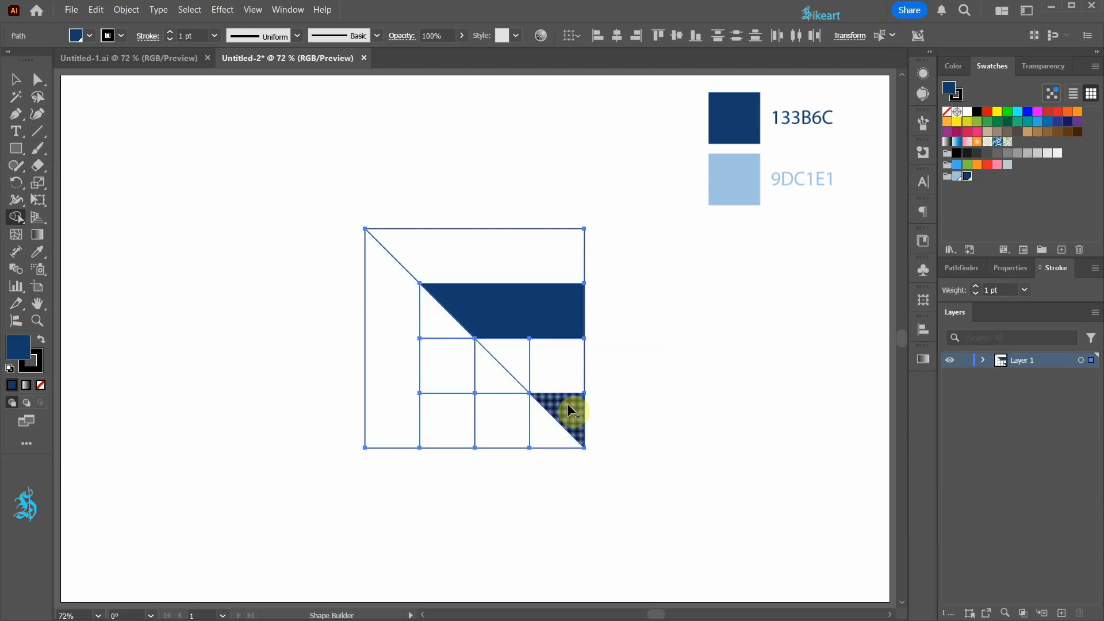
click(571, 421)
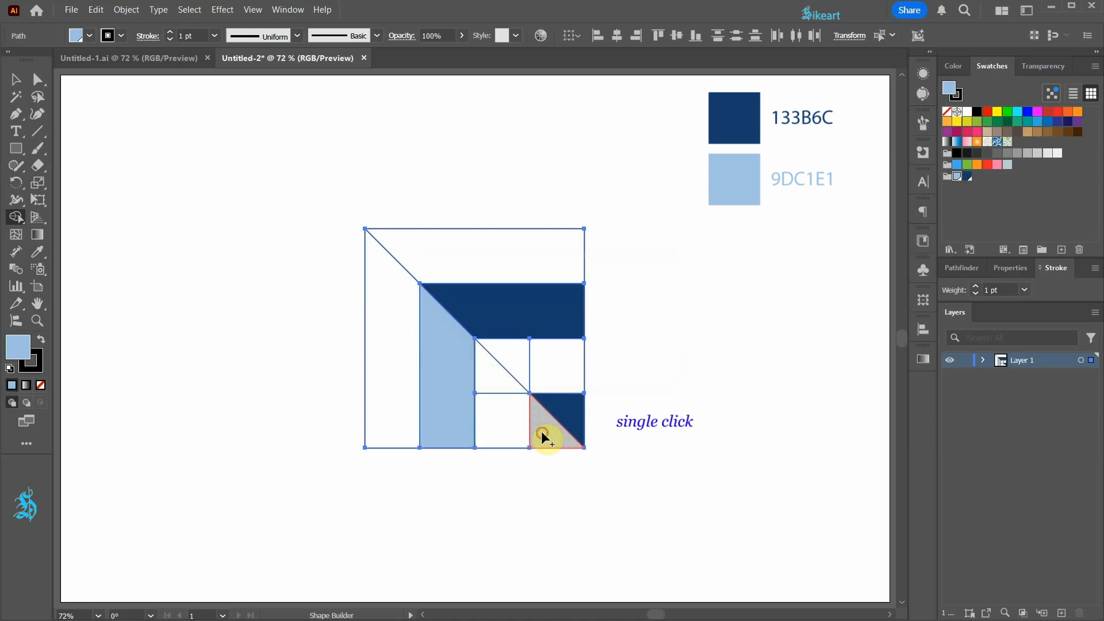
click(550, 437)
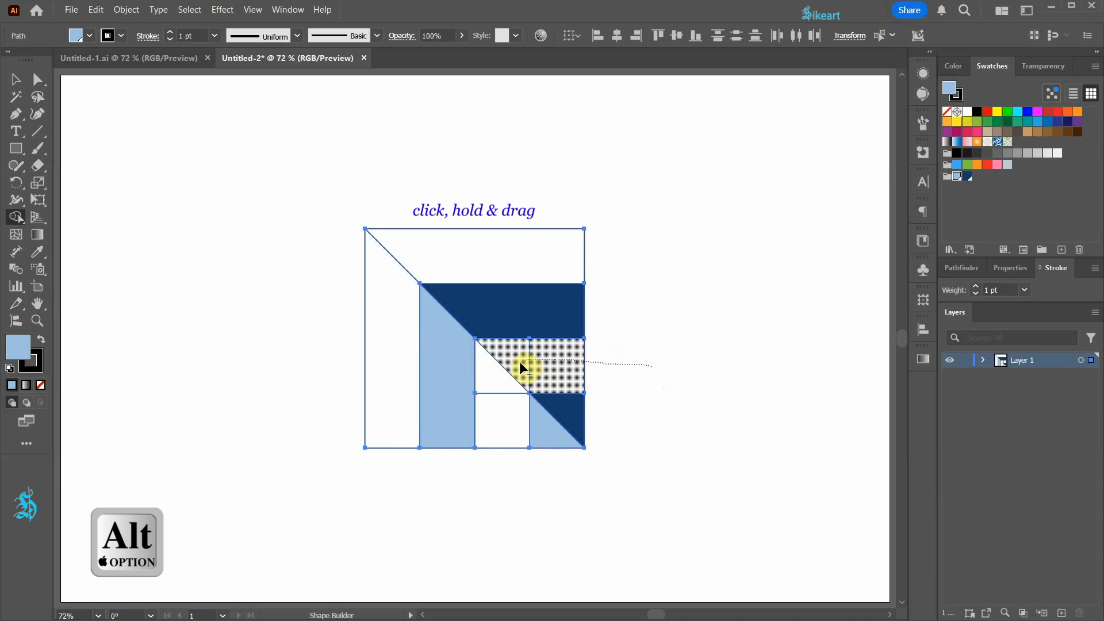
Delete the leftover empty grid pieces and set the shapes' stroke to None.
drag(524, 368, 507, 491)
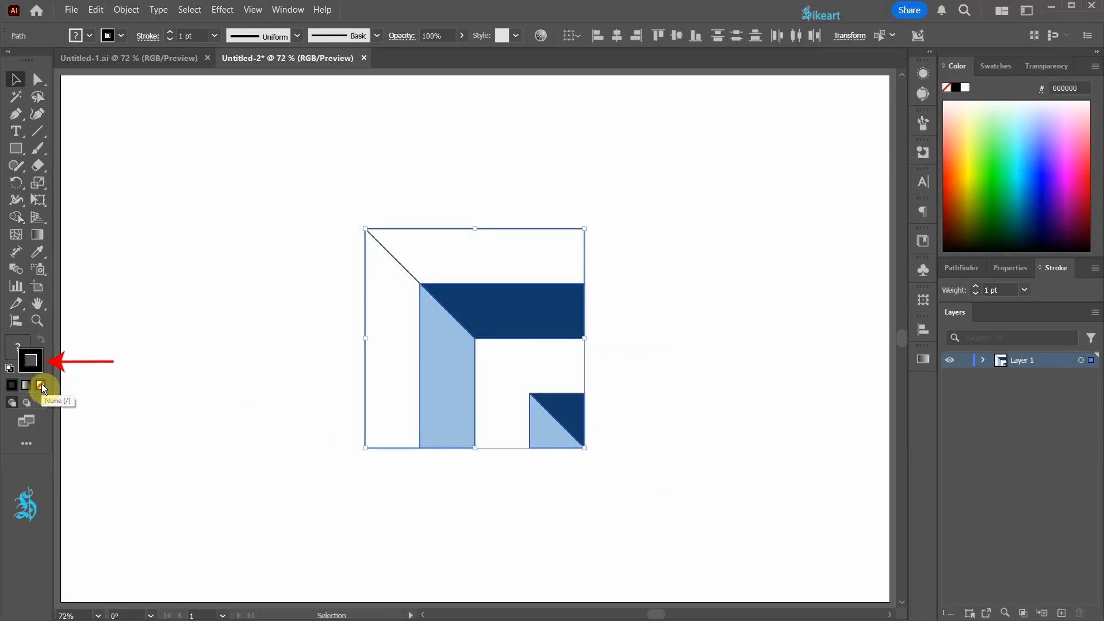
click(40, 385)
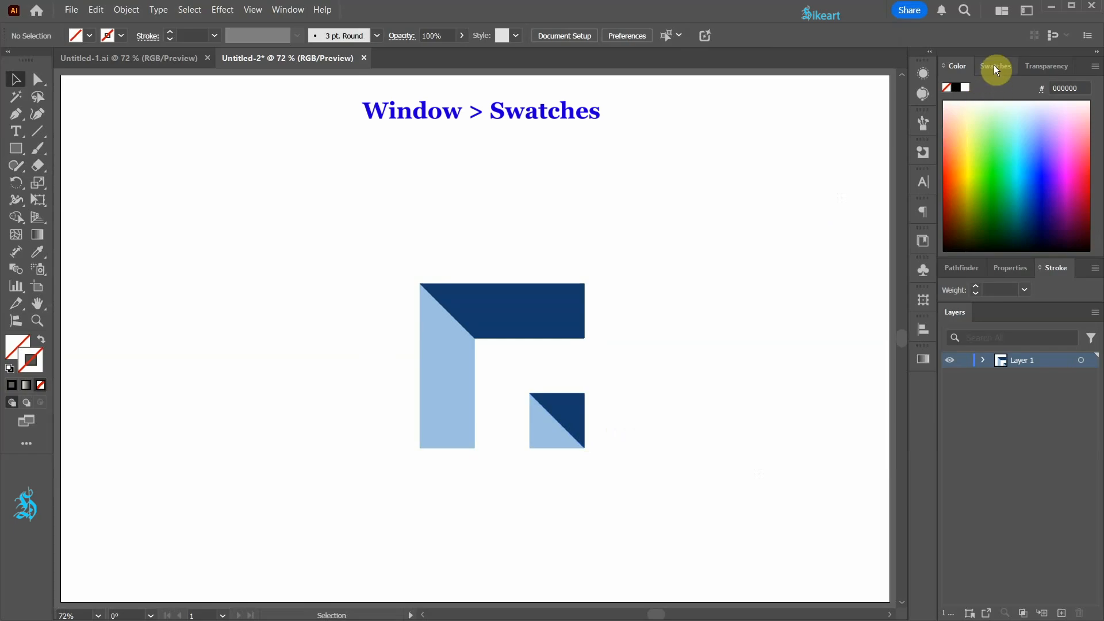
Store the tile as New Pattern Swatch 3 and show the Swatches panel.
click(992, 66)
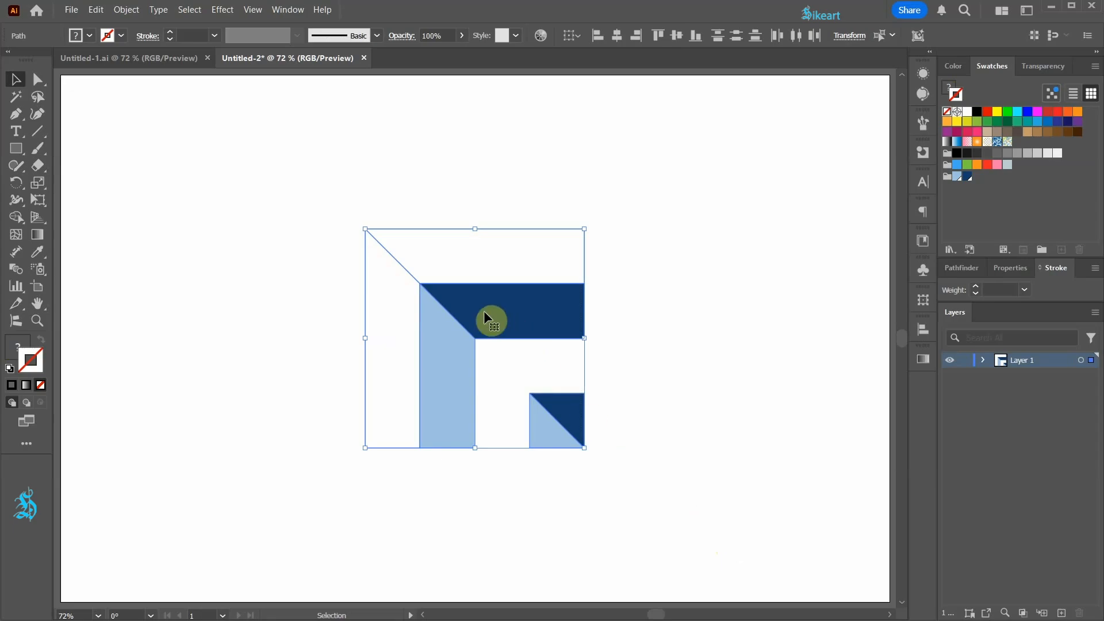
mouse_move(981, 202)
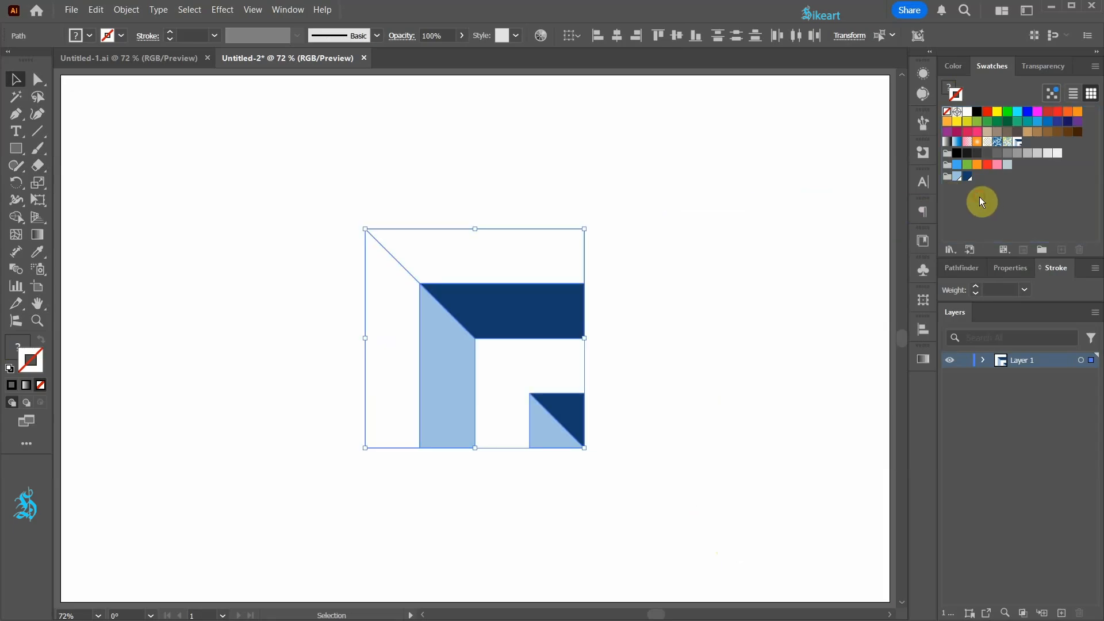
mouse_move(504, 247)
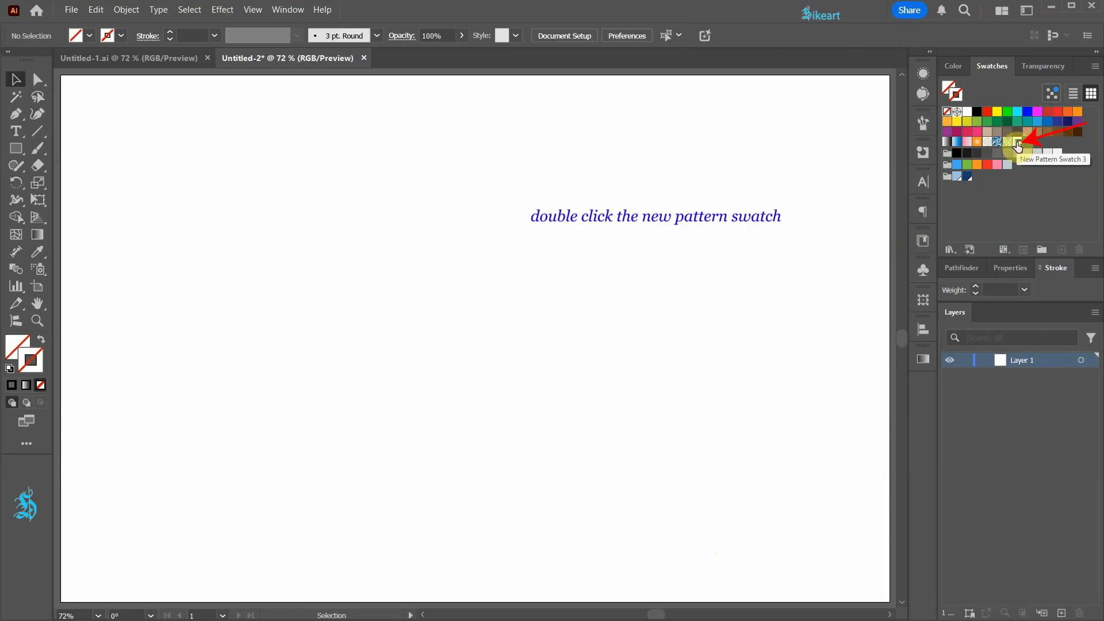
Make New Pattern Swatch 3 the active stroke paint via its swatch options.
double_click(1016, 140)
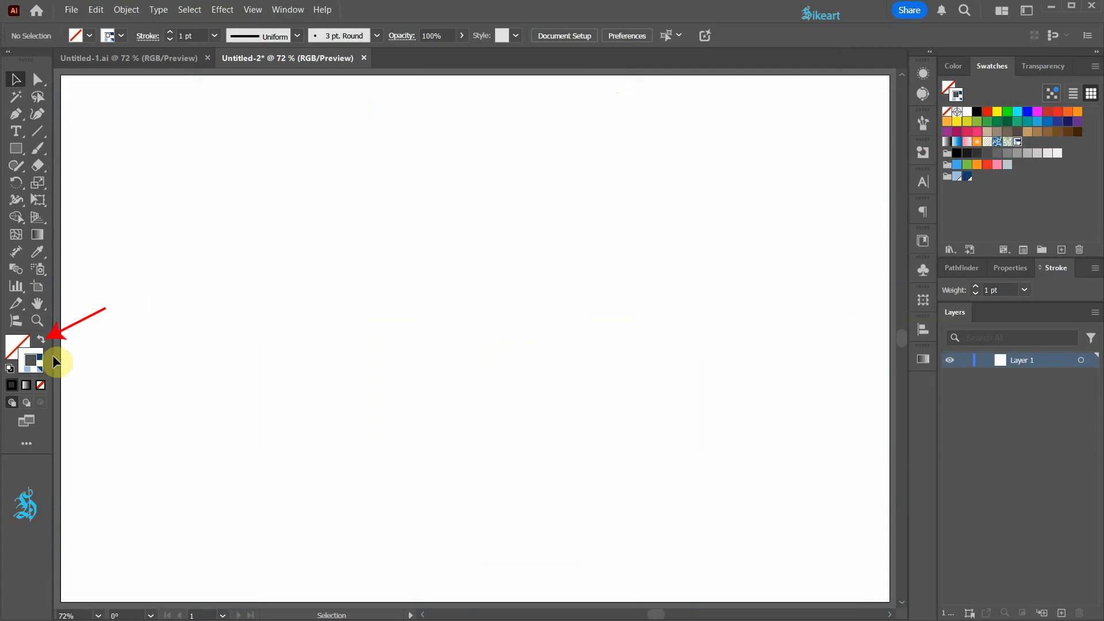
Swap the pattern onto the fill and make an artboard-sized rectangle filled with it.
click(19, 343)
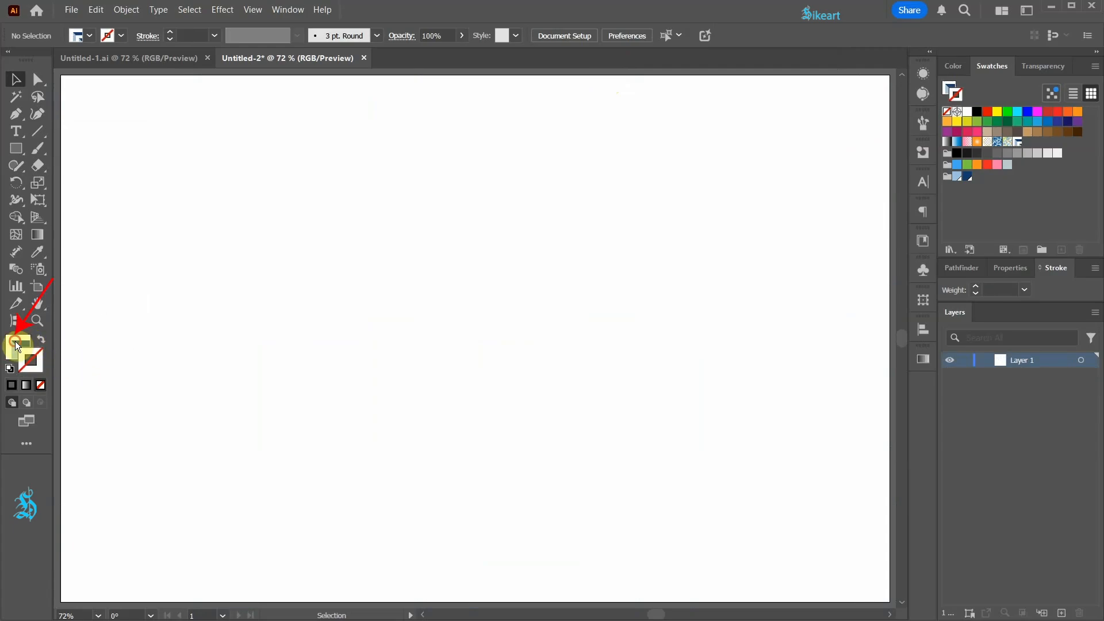
click(952, 66)
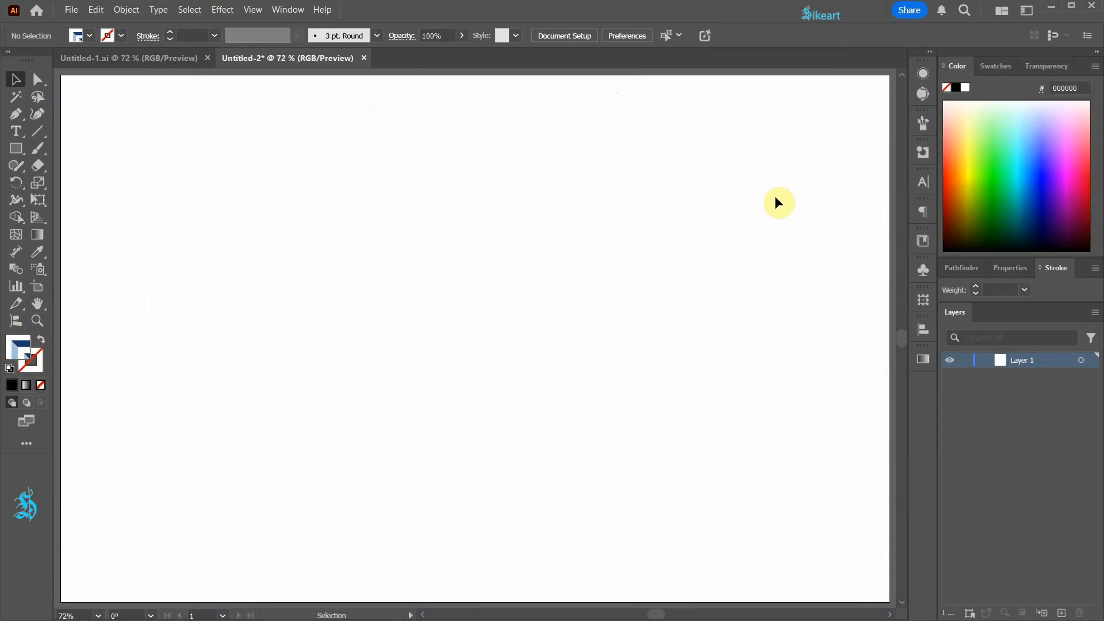
click(994, 66)
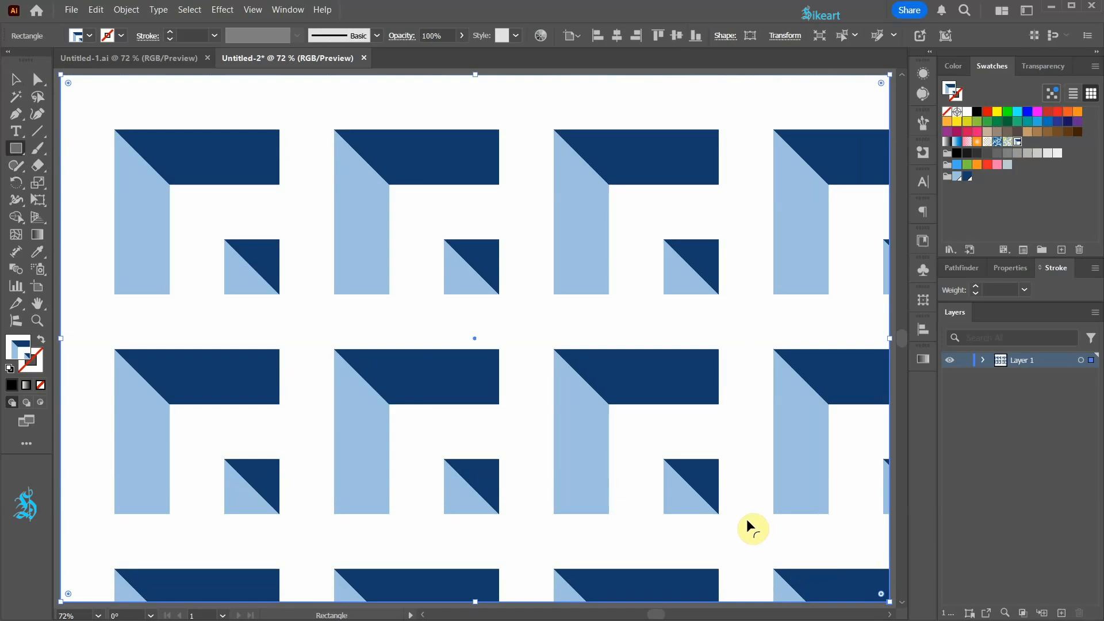
Bring up the Scale dialog for the selected pattern rectangle.
key(s)
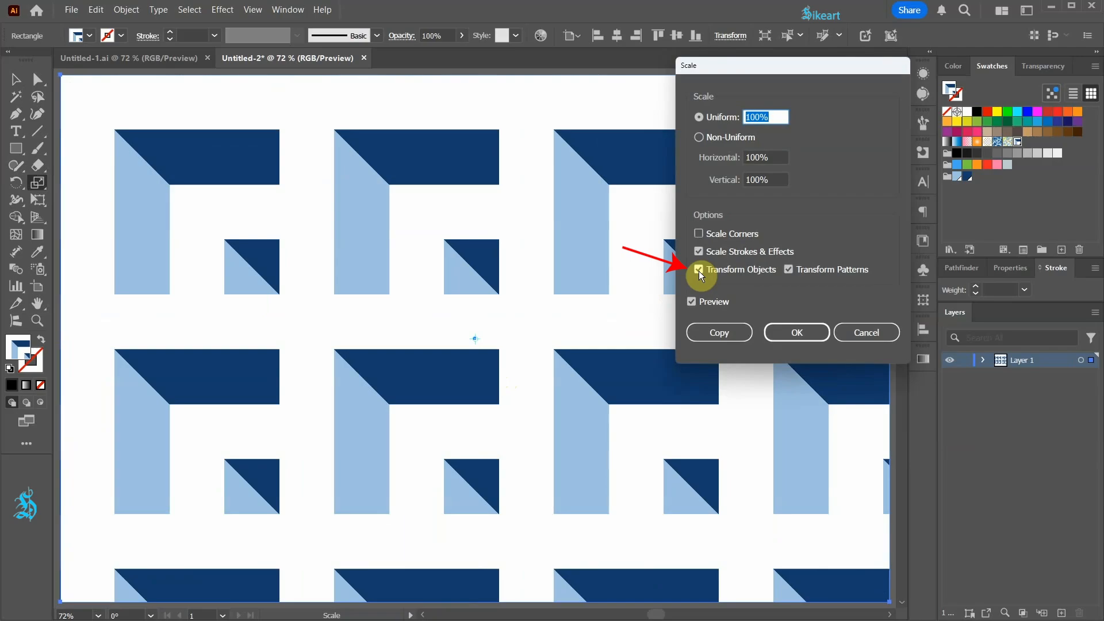
Scale only the pattern uniformly to 39% with Transform Objects off, keeping the rectangle's size.
click(699, 269)
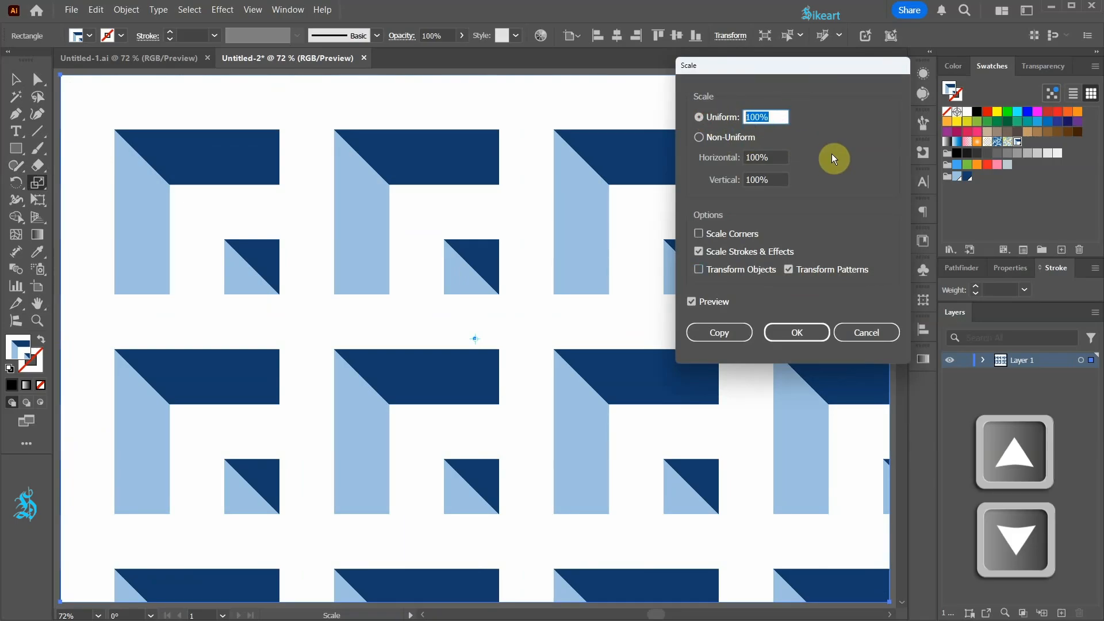
text(92)
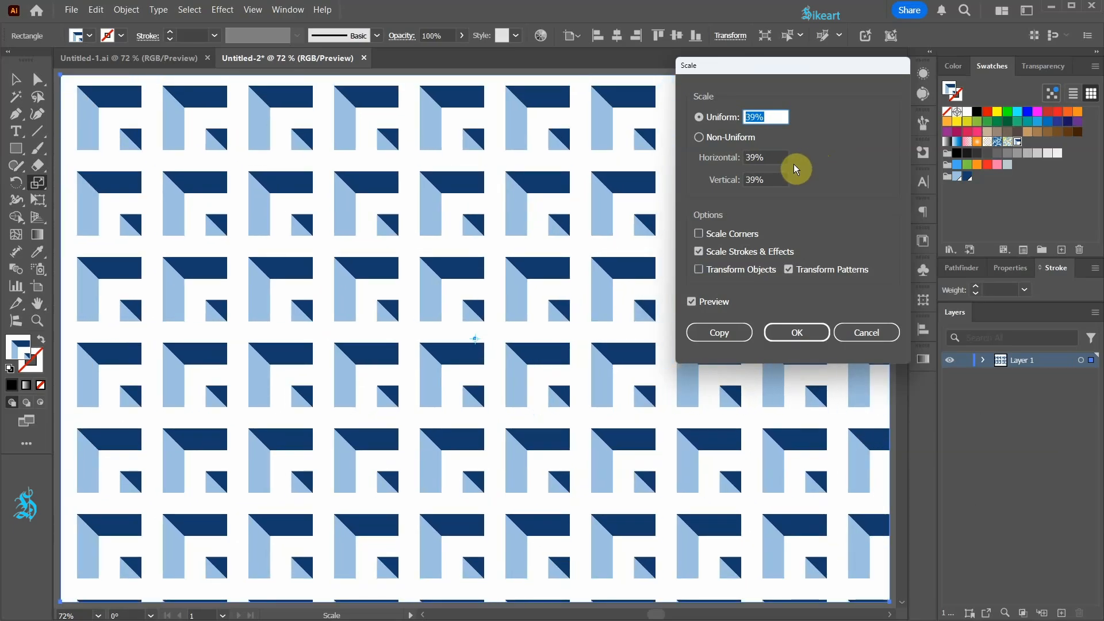
click(796, 331)
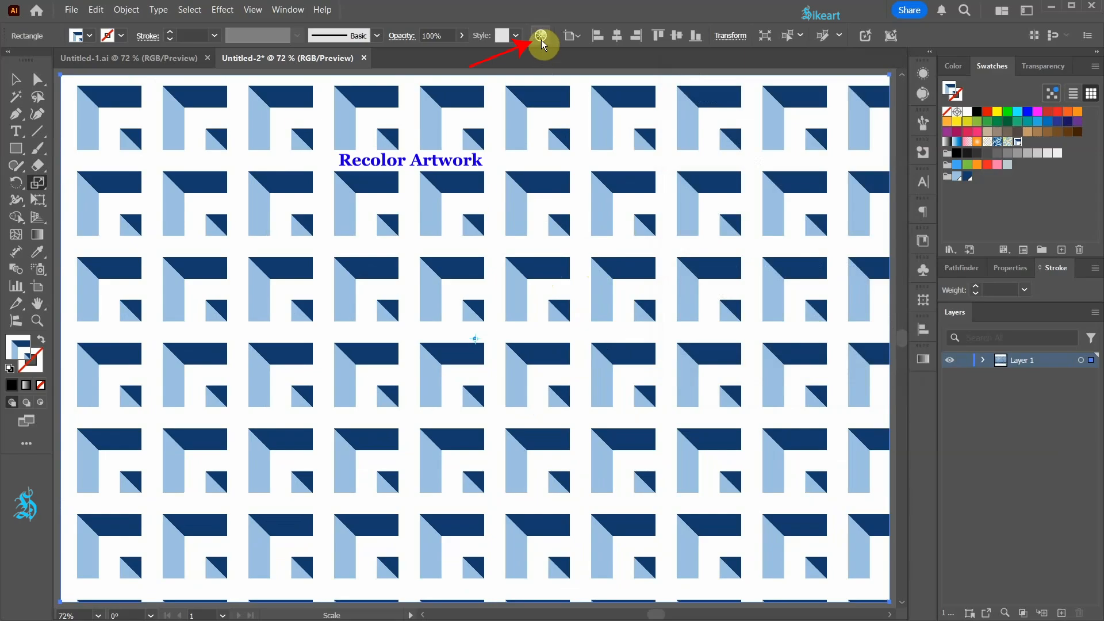
Try shifting the pattern colours on the Recolor Artwork colour wheel before discarding the rectangle.
click(542, 36)
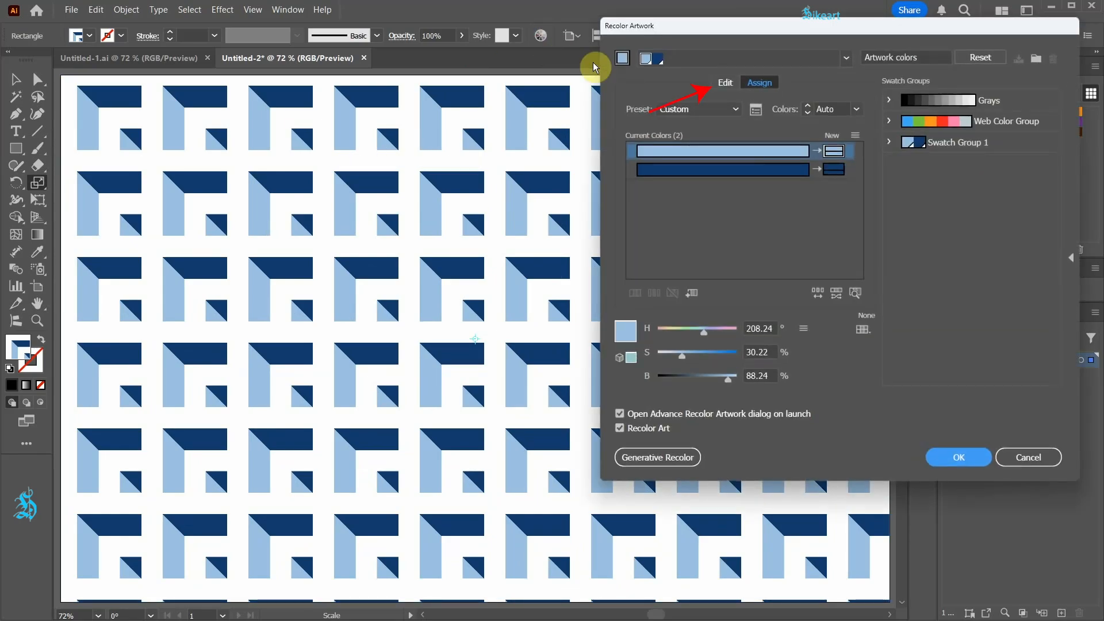
click(725, 83)
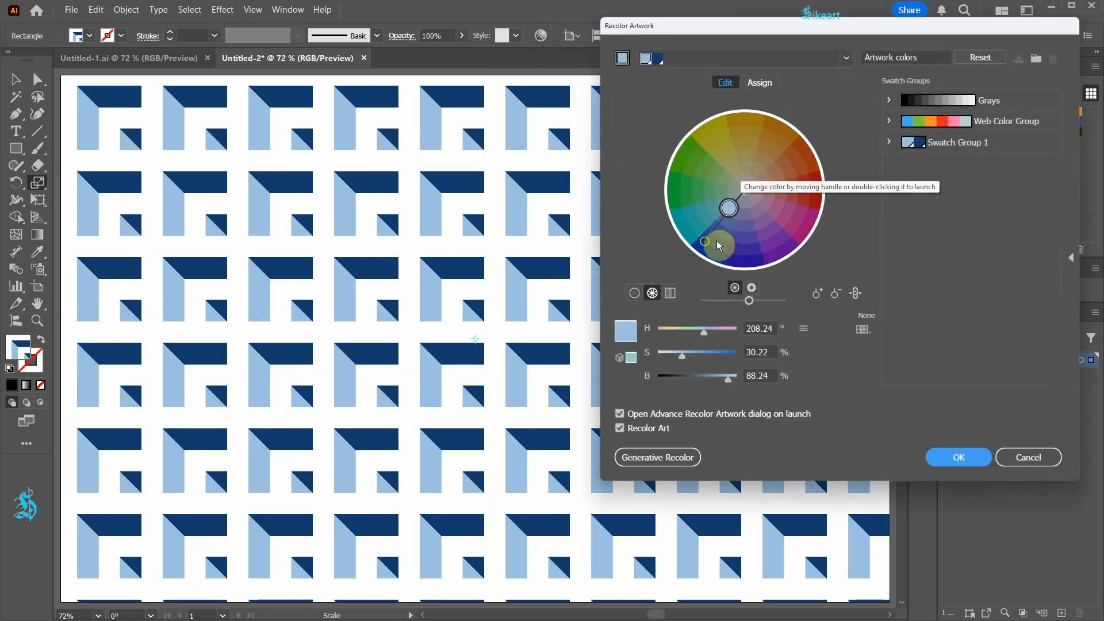
drag(718, 245, 796, 162)
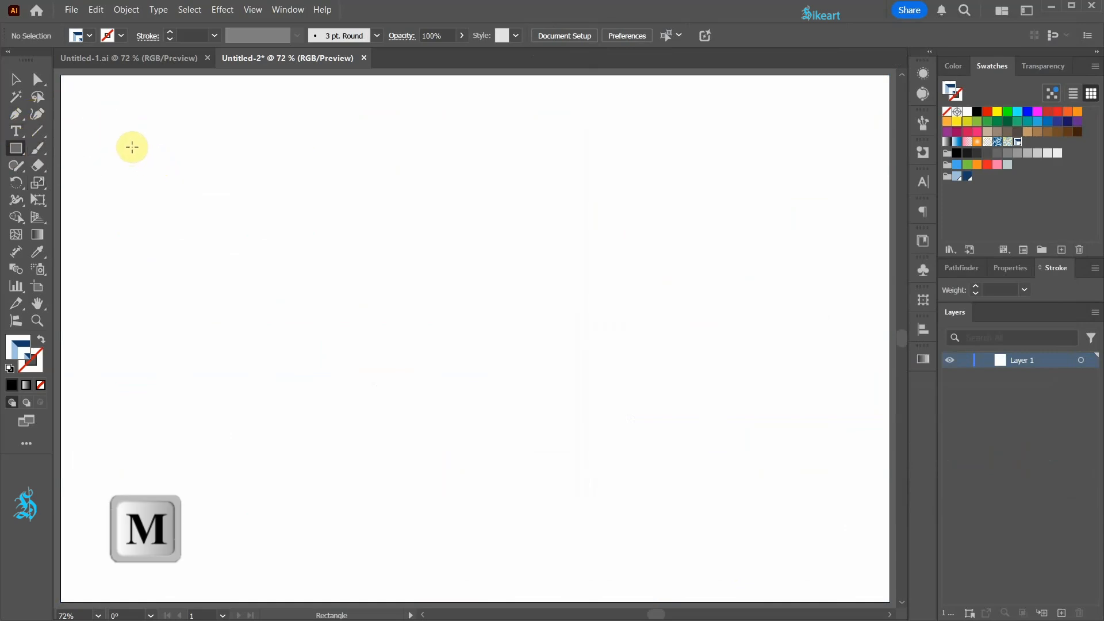
Draw a pattern-filled rectangle from the top-left corner stretched over almost the whole artboard.
drag(132, 146, 259, 322)
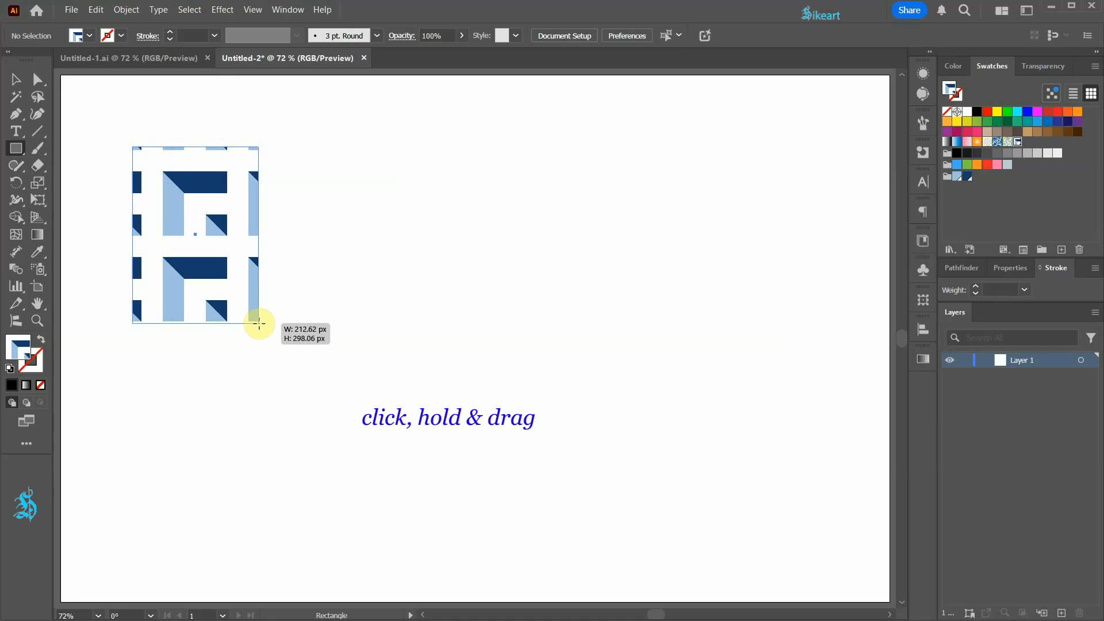
drag(259, 322, 358, 385)
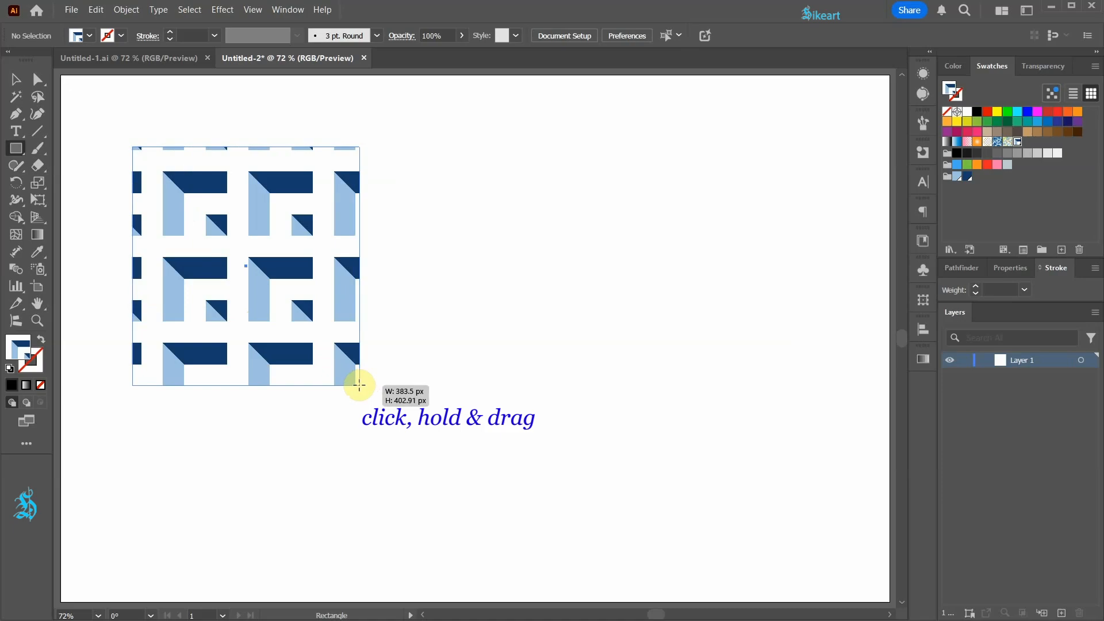
key(space)
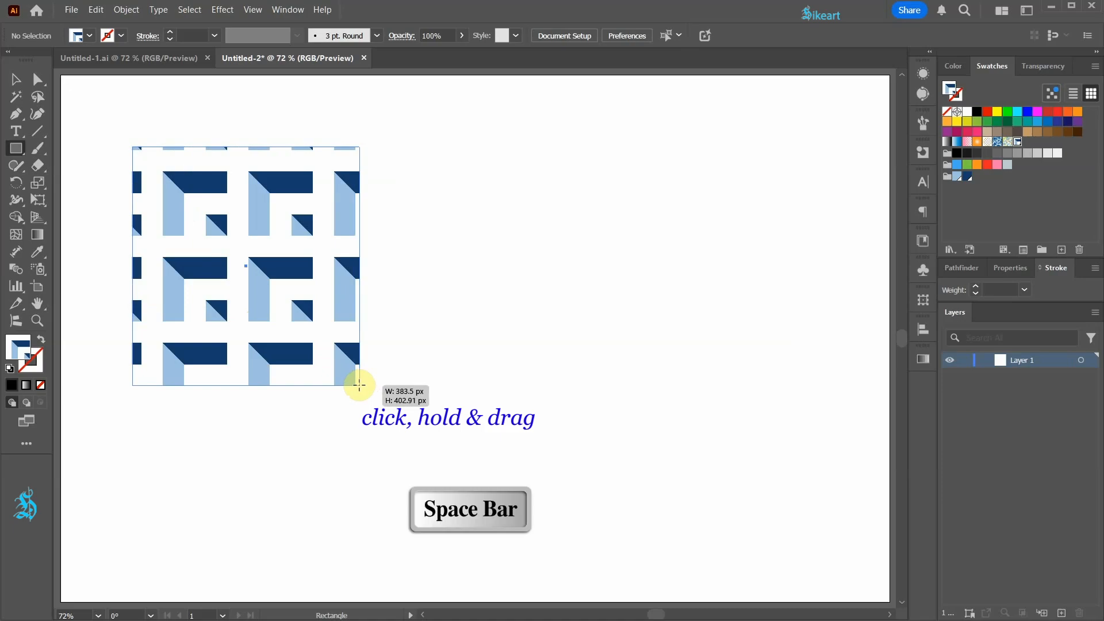
drag(359, 385, 337, 357)
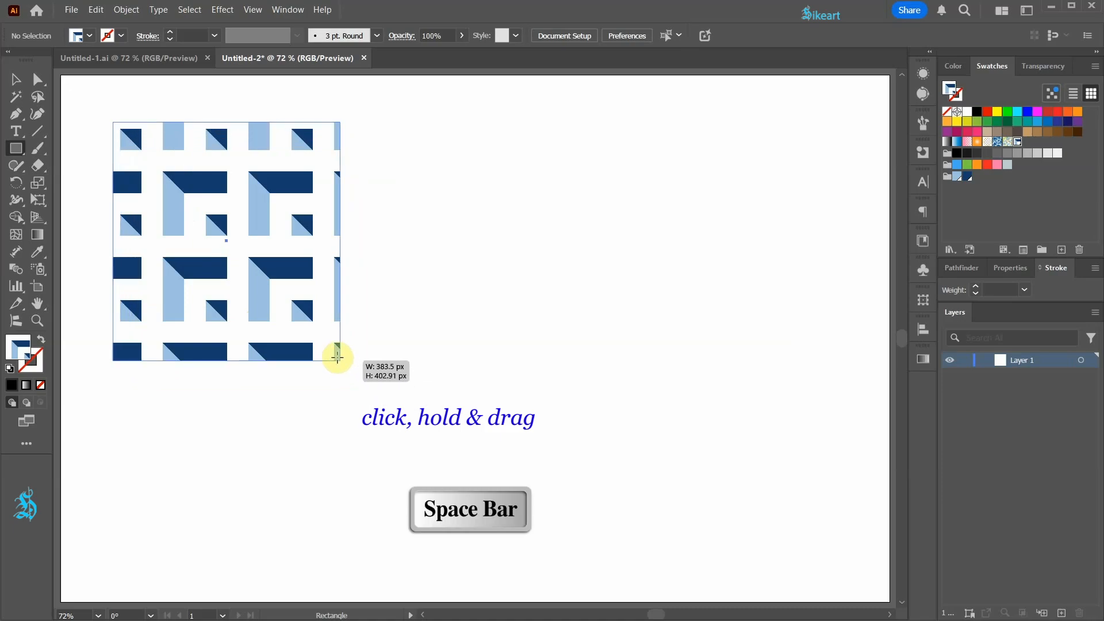
drag(338, 355, 299, 313)
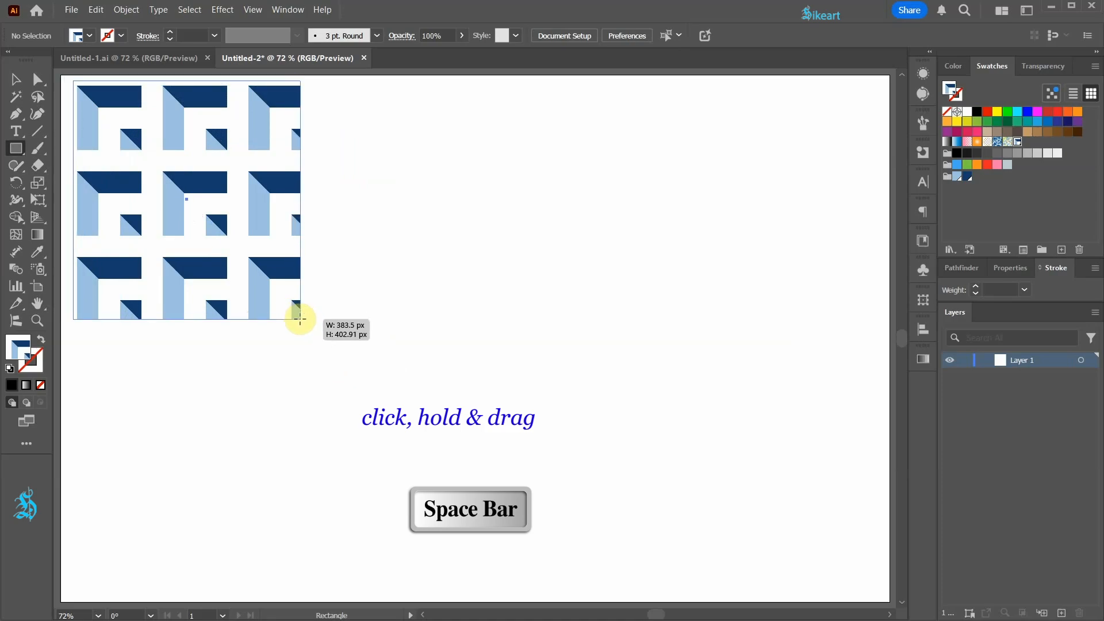
drag(300, 319, 324, 345)
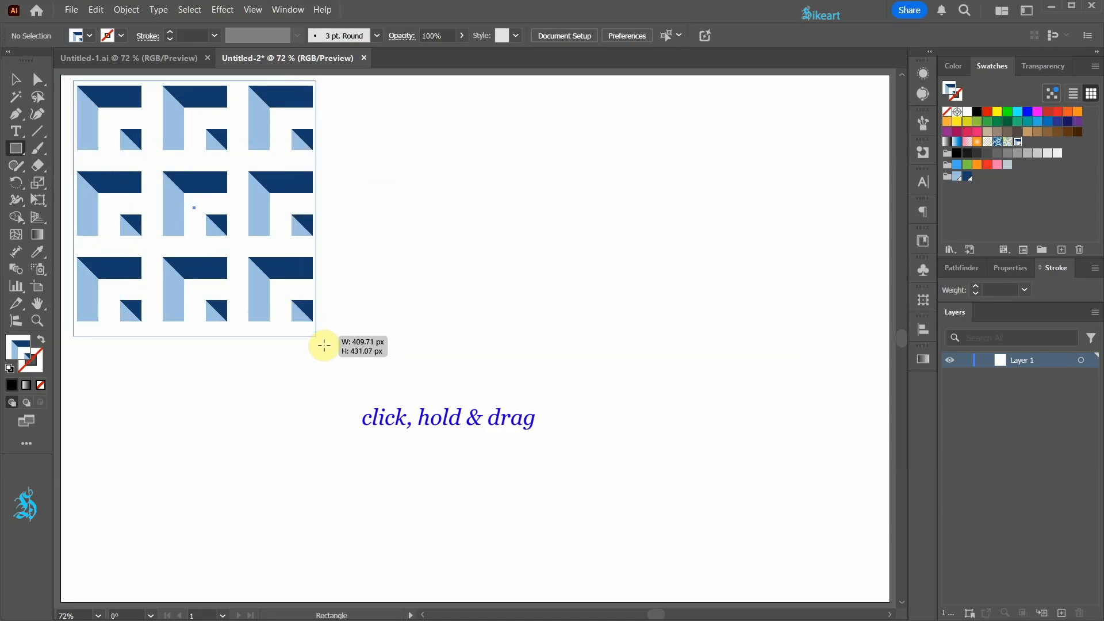
drag(324, 345, 827, 580)
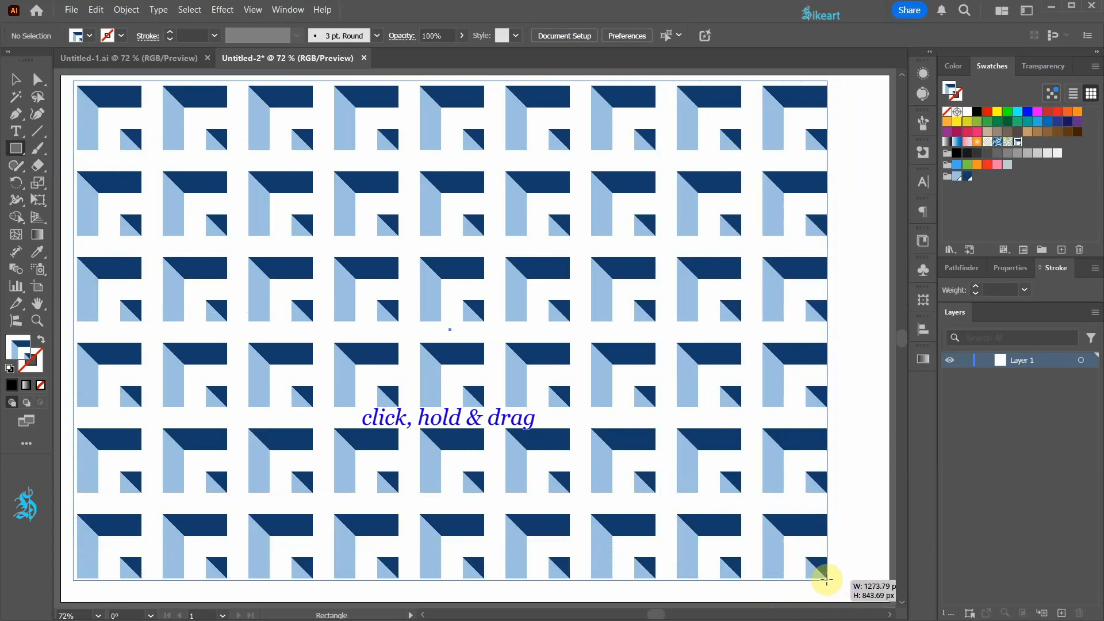